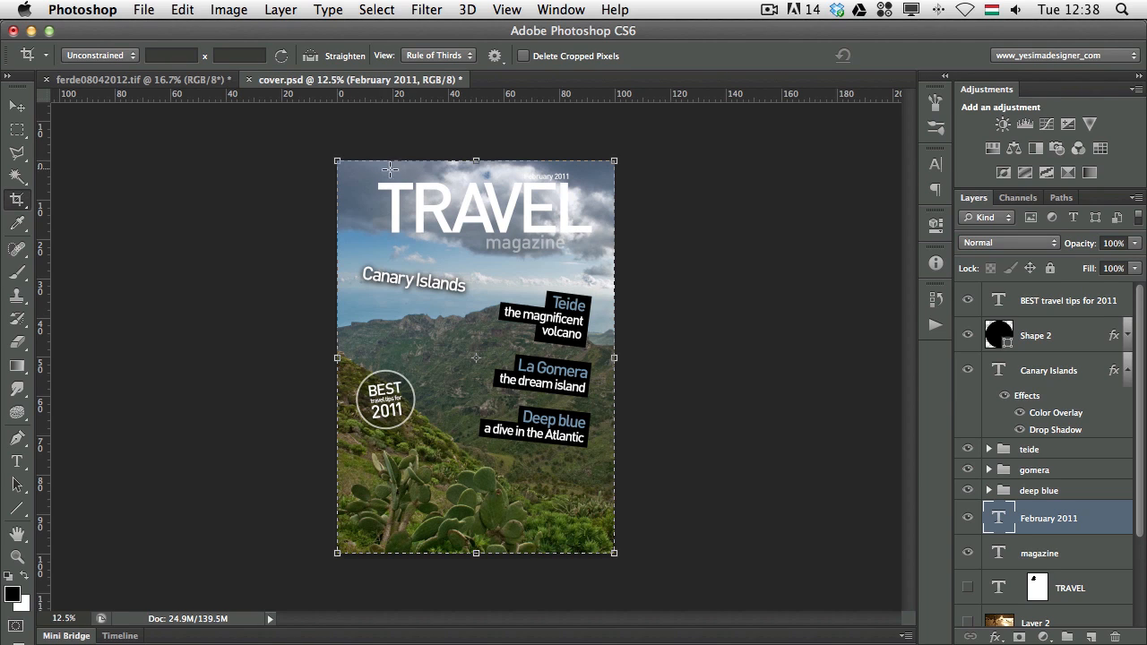
mouse_move(618, 554)
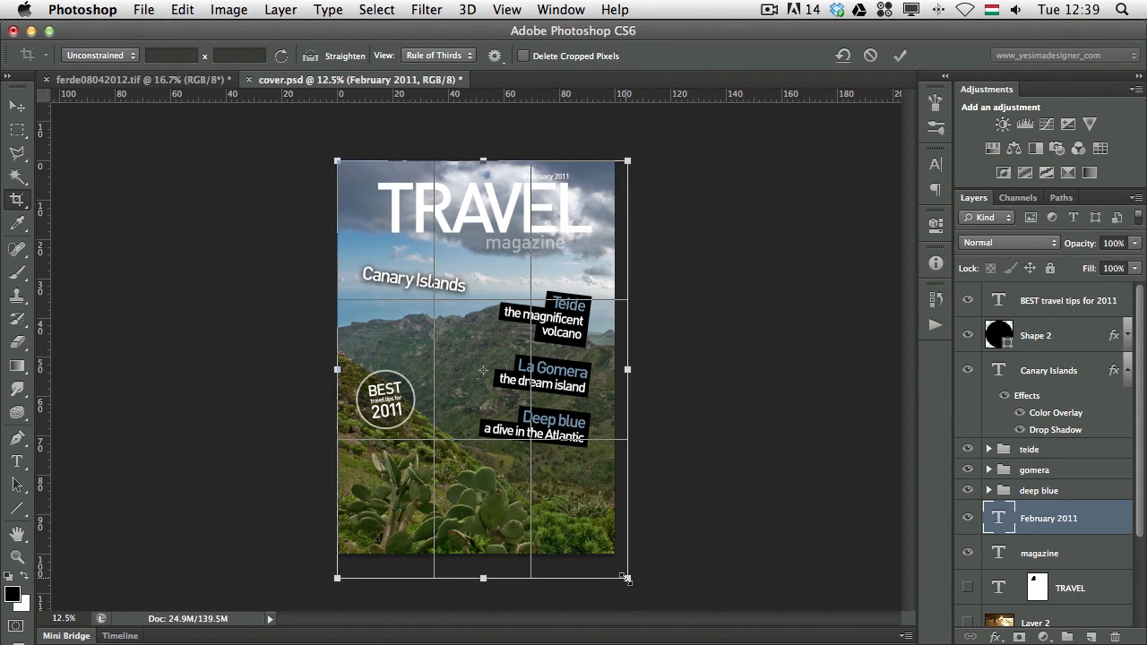
Turn off Use Classic Mode in the crop options so the preview stays centred.
click(496, 56)
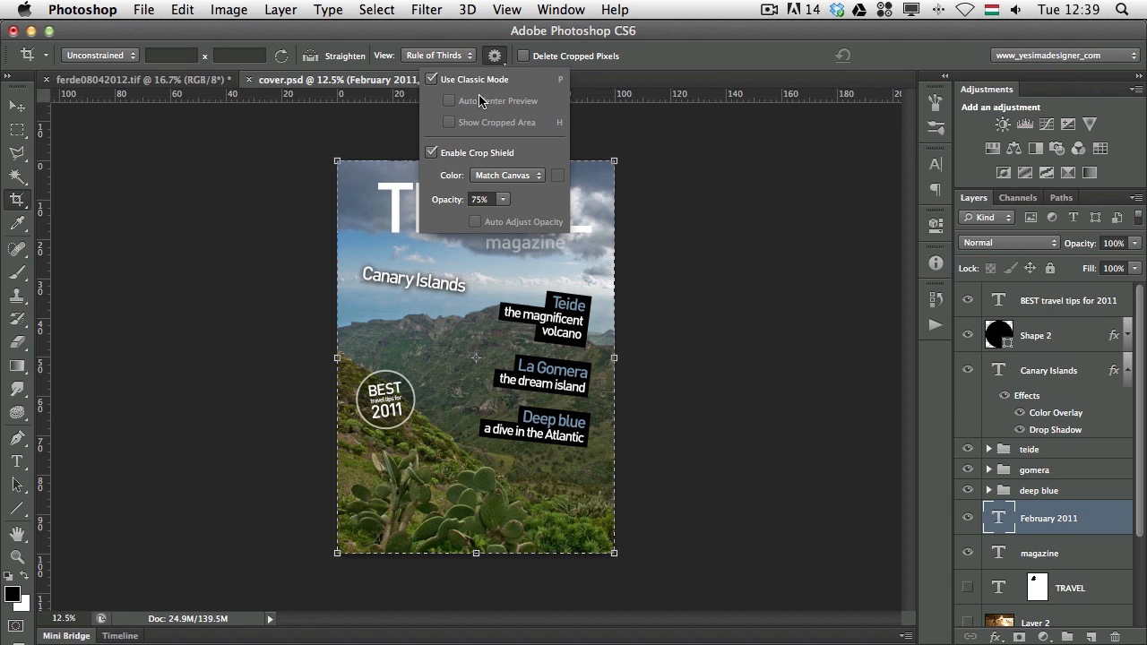
click(432, 79)
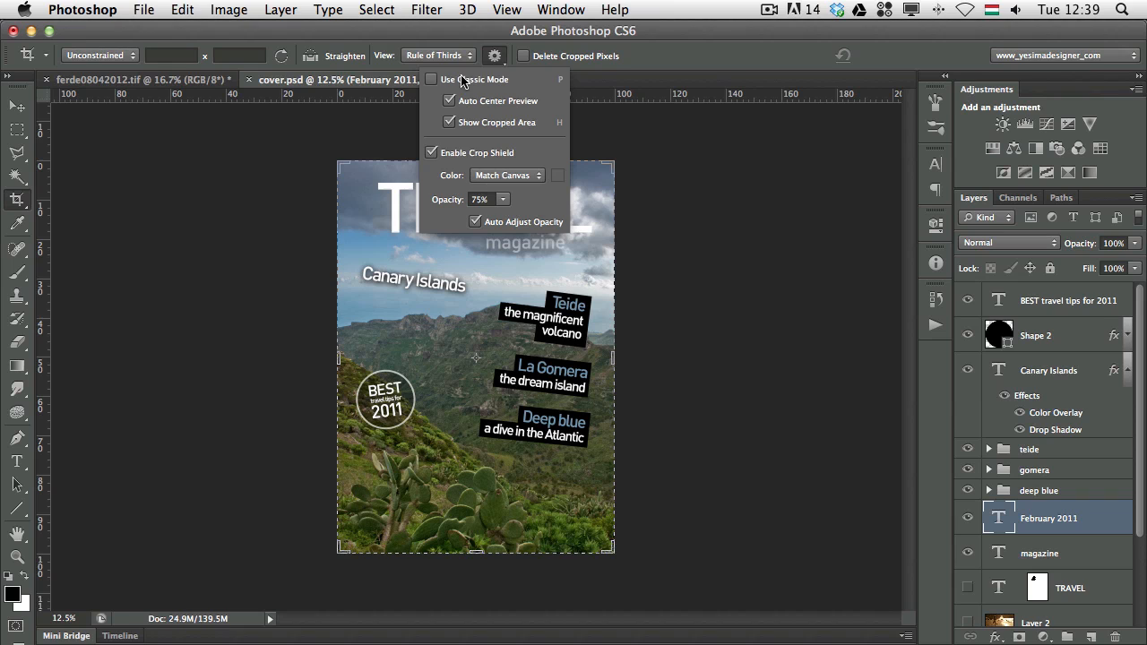
mouse_move(670, 59)
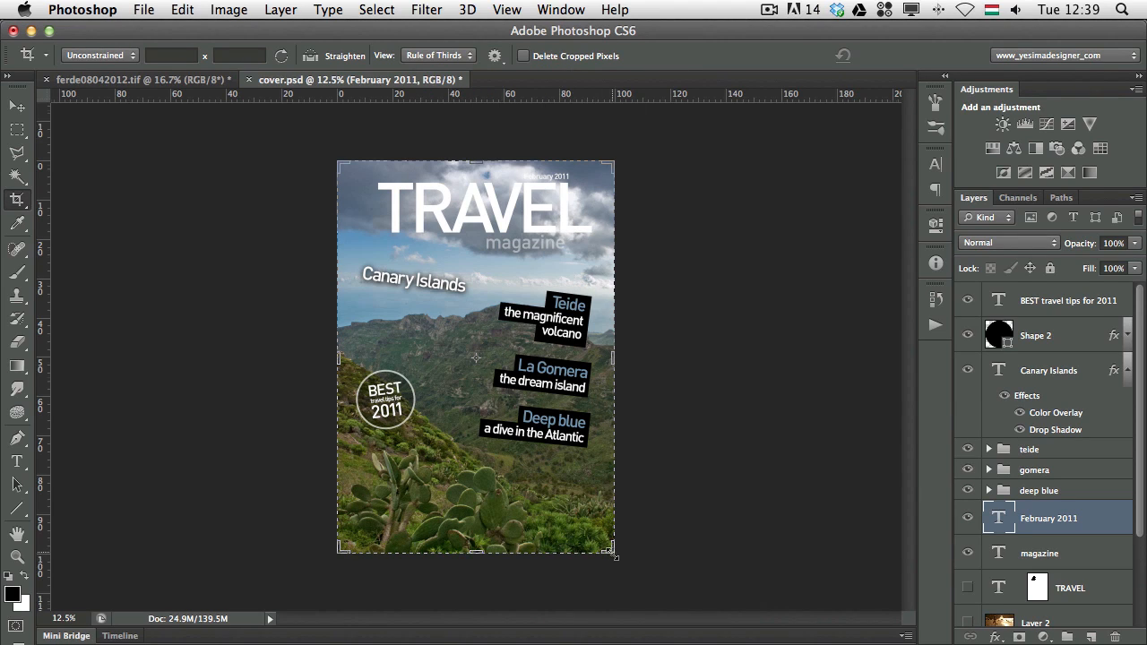
Shift the cover photo to a new position beneath the fixed crop frame.
drag(613, 550, 602, 513)
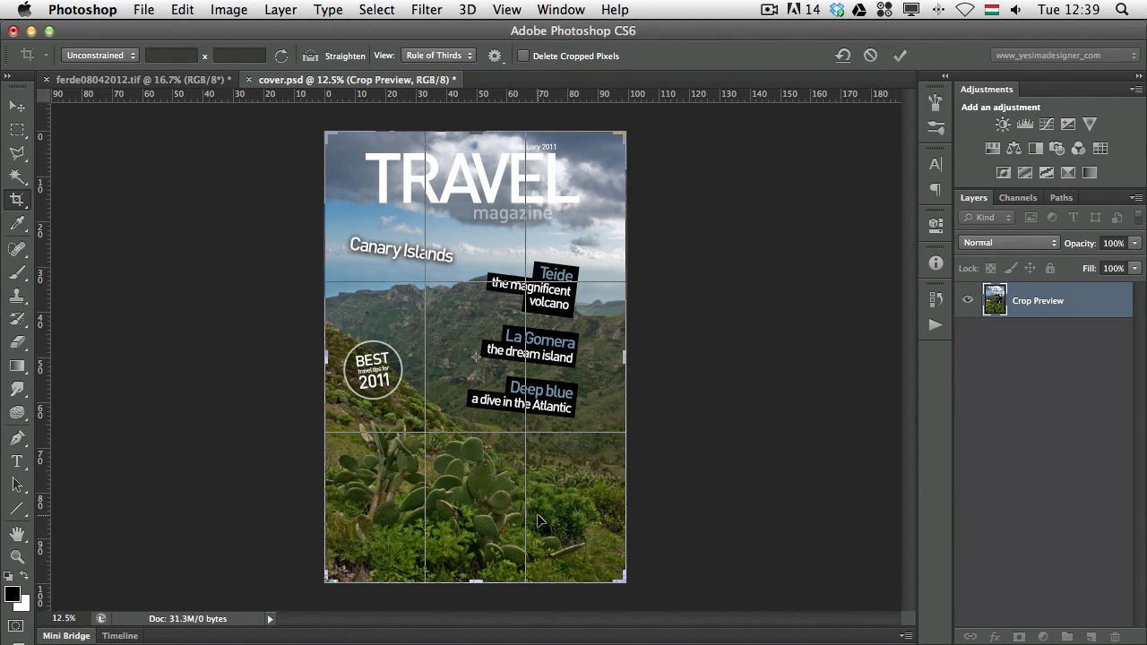
mouse_move(502, 188)
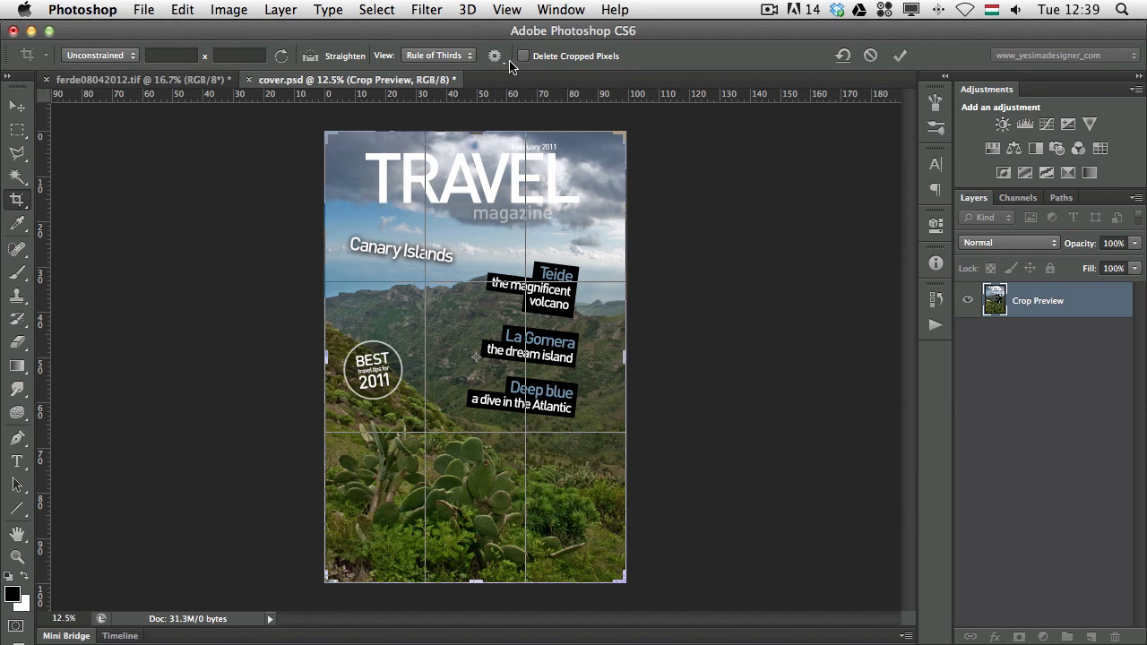
mouse_move(606, 61)
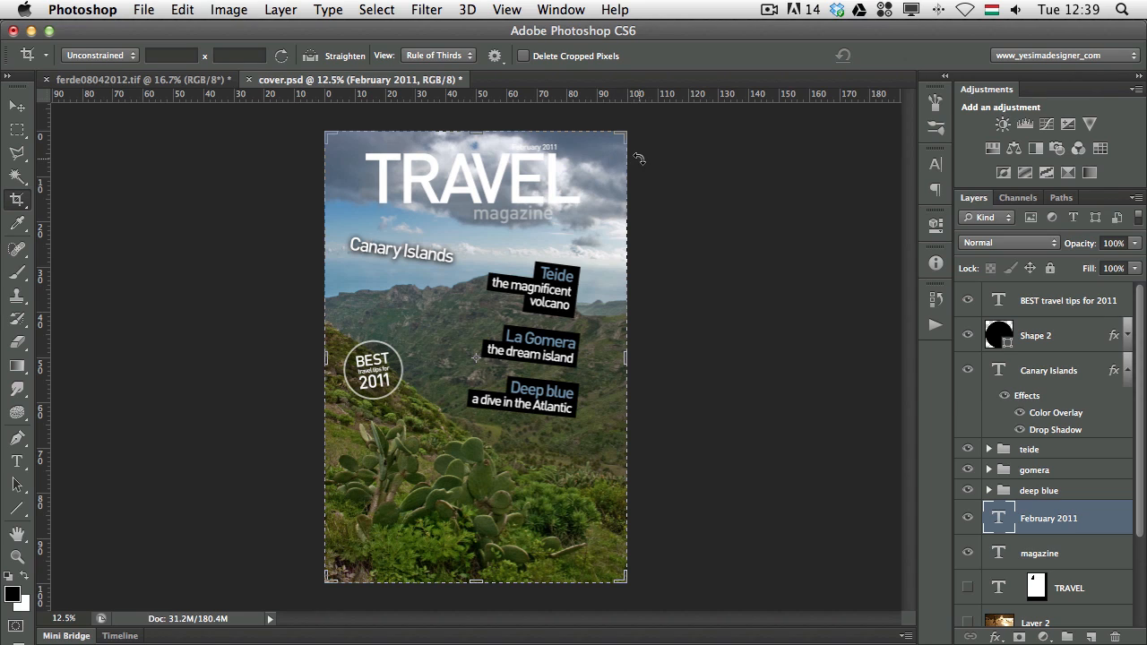
Keep the rule-of-thirds guide as the crop overlay.
click(441, 56)
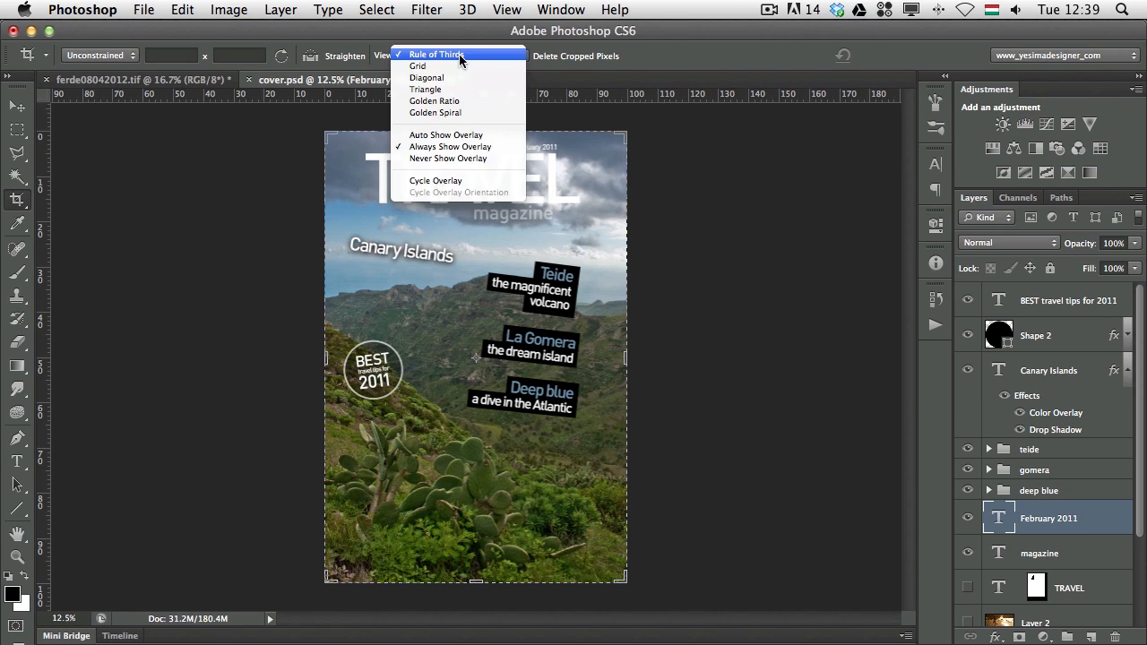
click(437, 56)
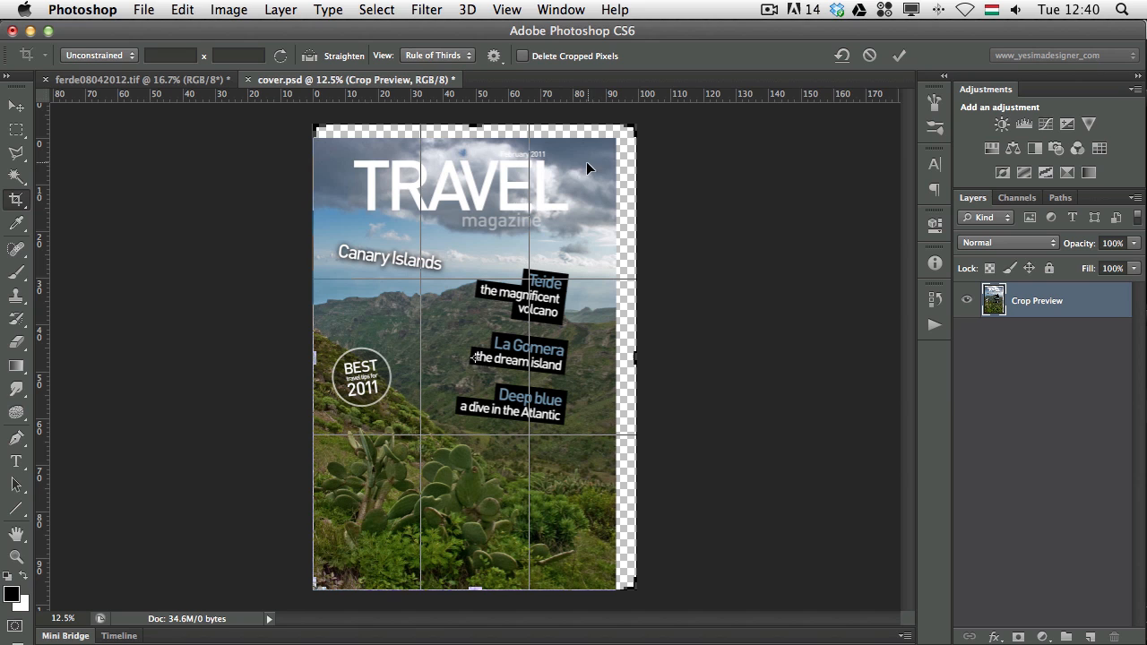
mouse_move(595, 177)
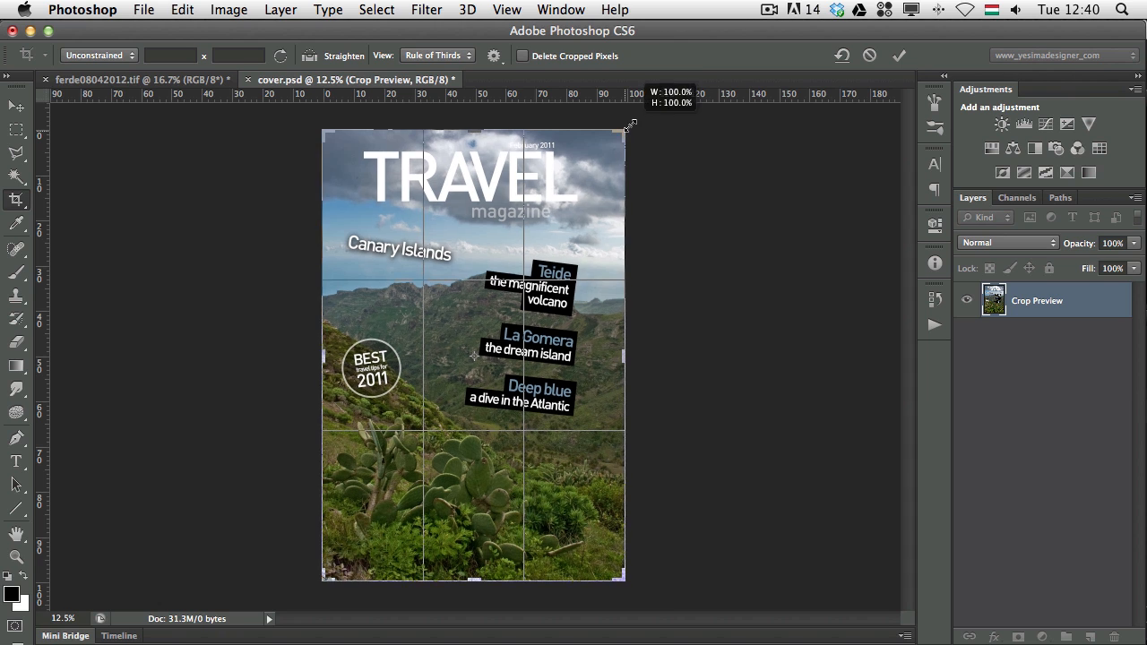
Drag the crop handles past the cover edges to add an even transparent border around the artwork.
drag(627, 125, 646, 125)
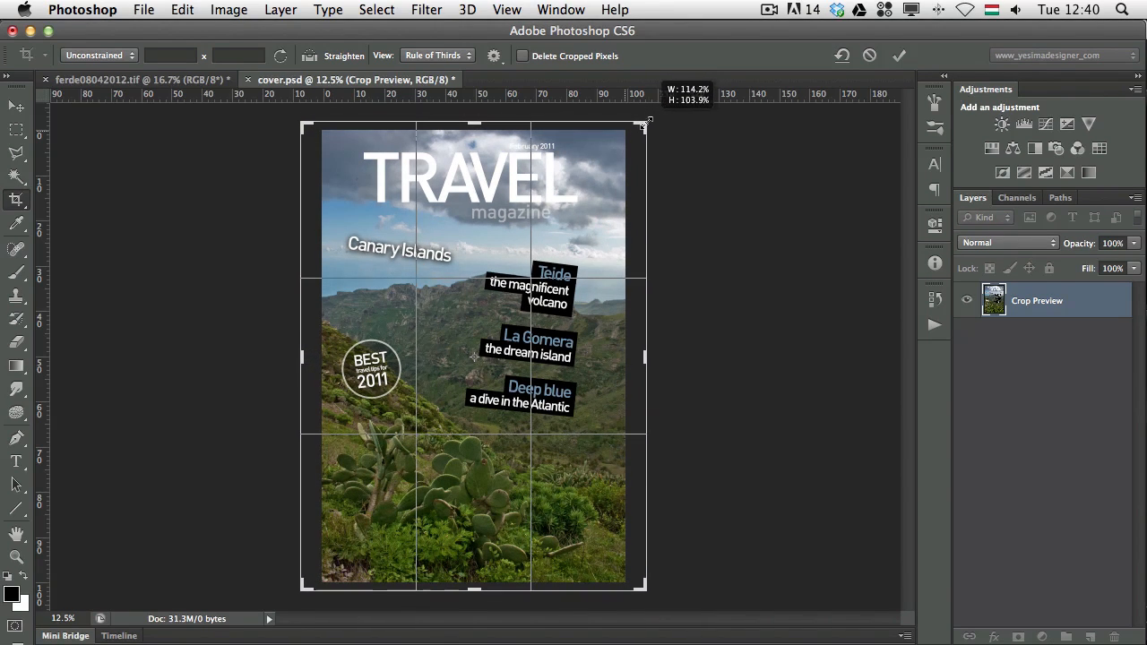
drag(647, 119, 638, 122)
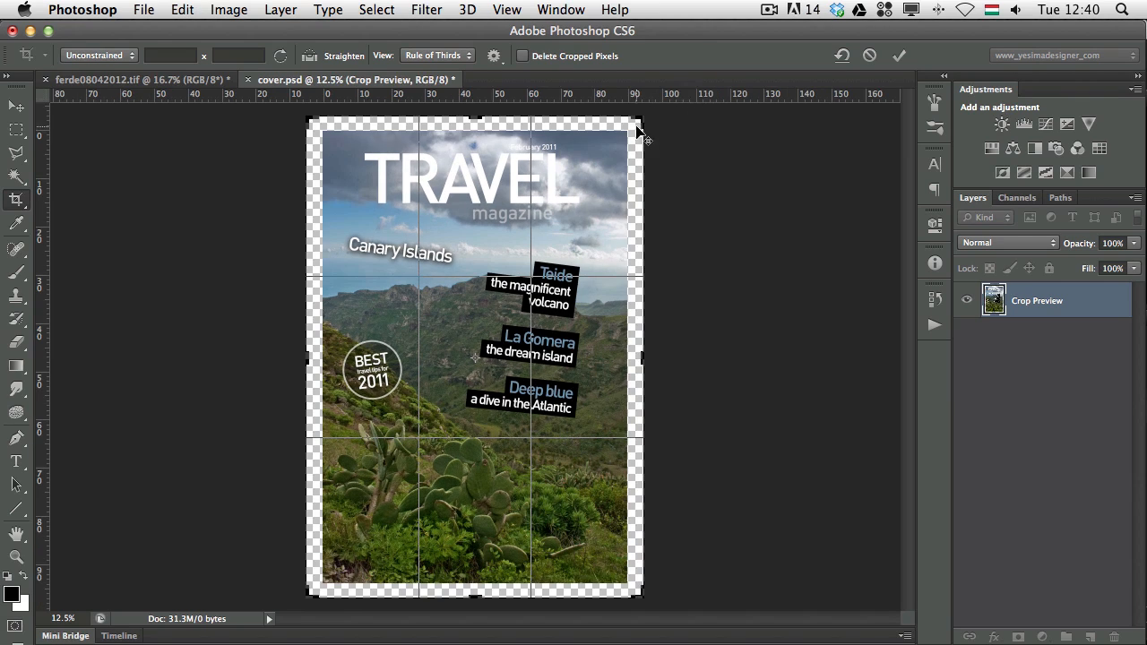
drag(639, 126, 642, 119)
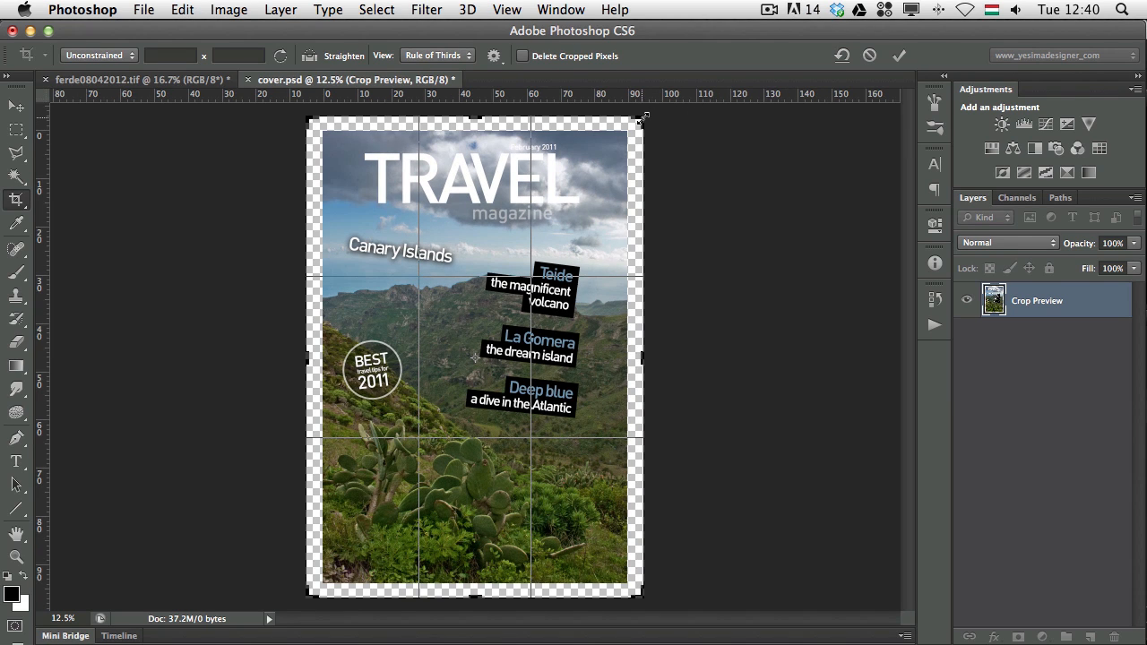
drag(642, 117, 654, 105)
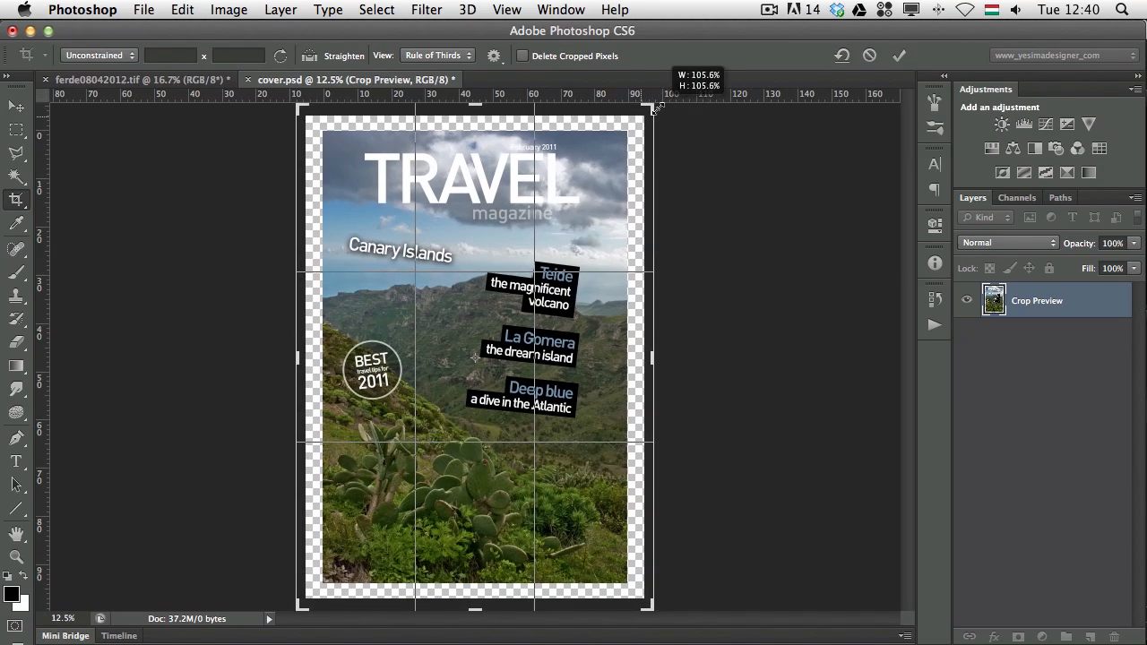
drag(649, 108, 631, 122)
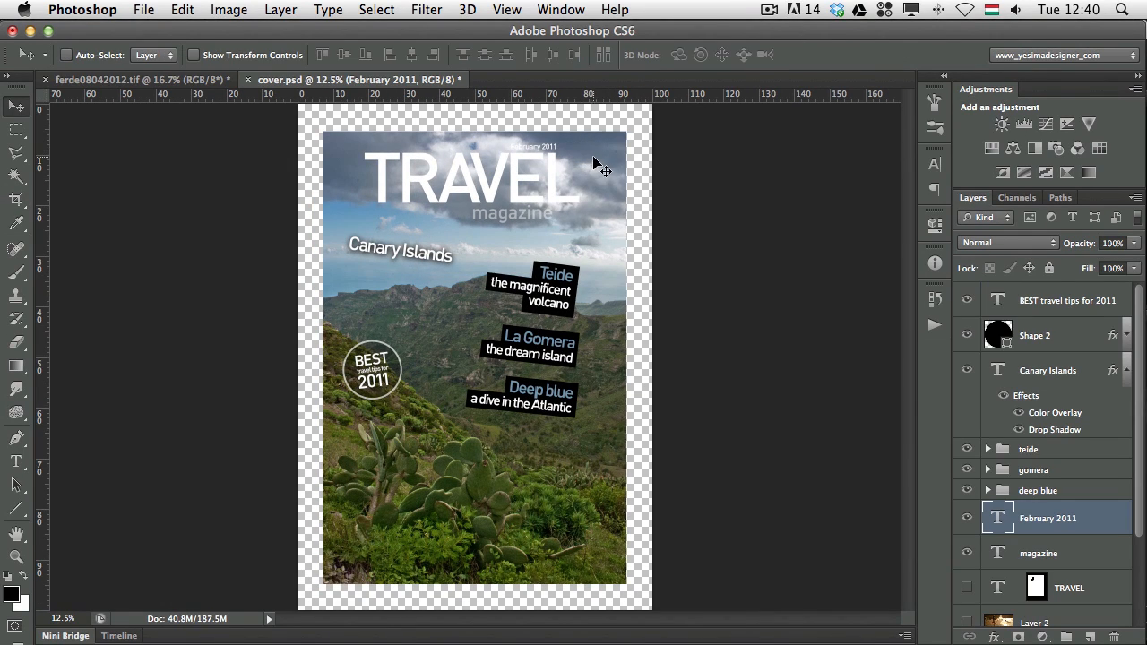
mouse_move(622, 190)
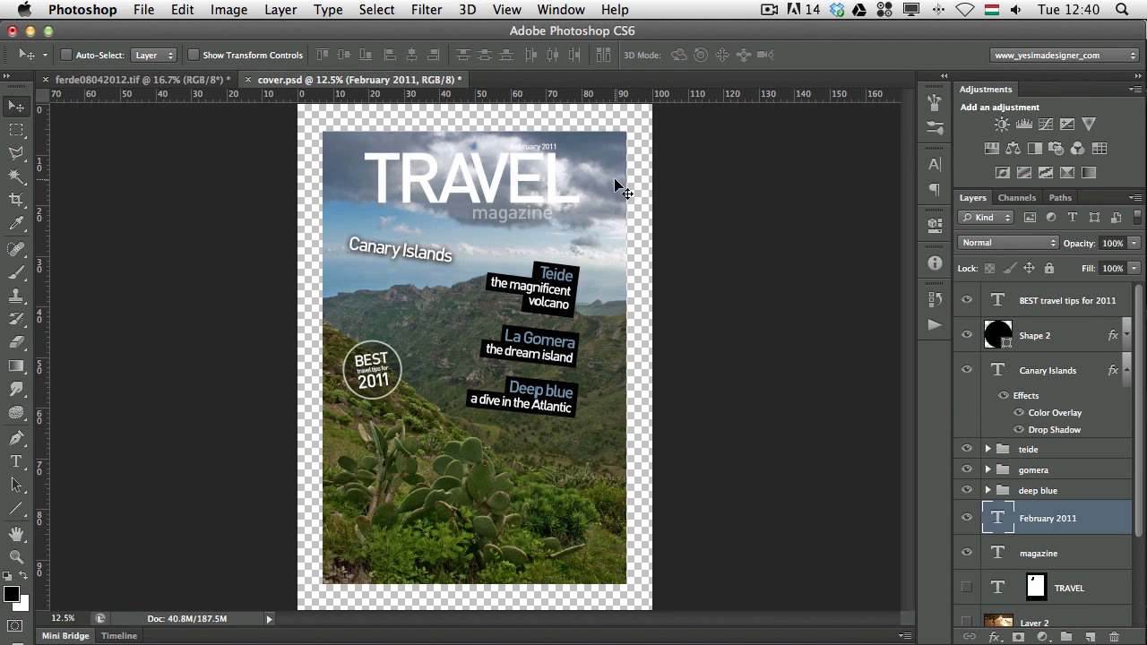
mouse_move(619, 185)
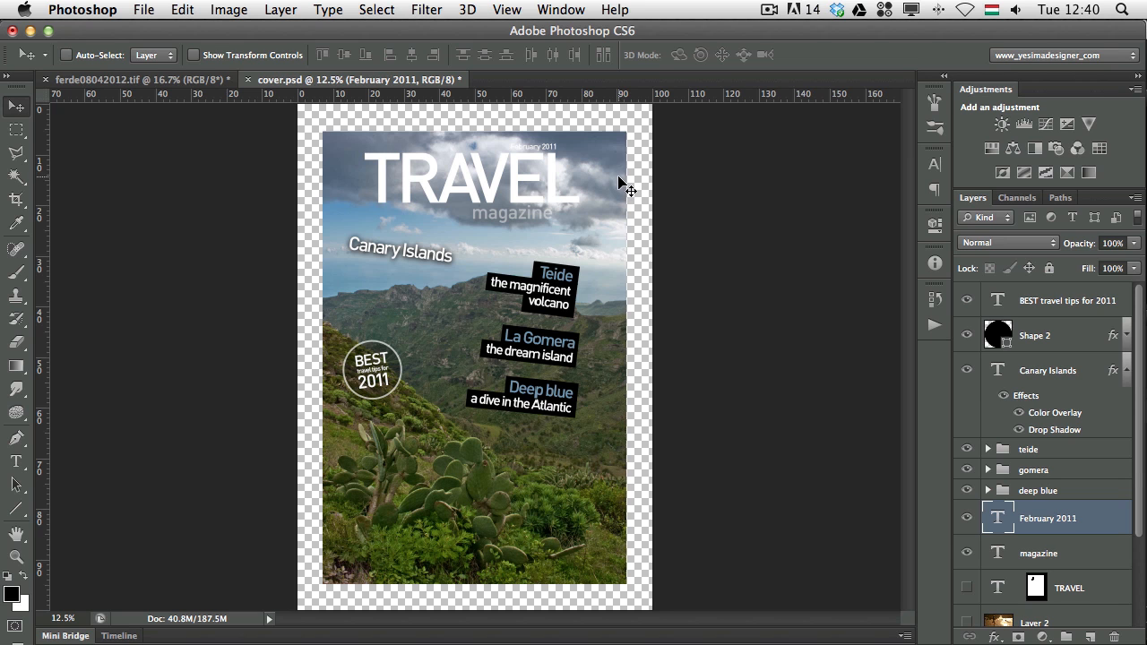
mouse_move(532, 258)
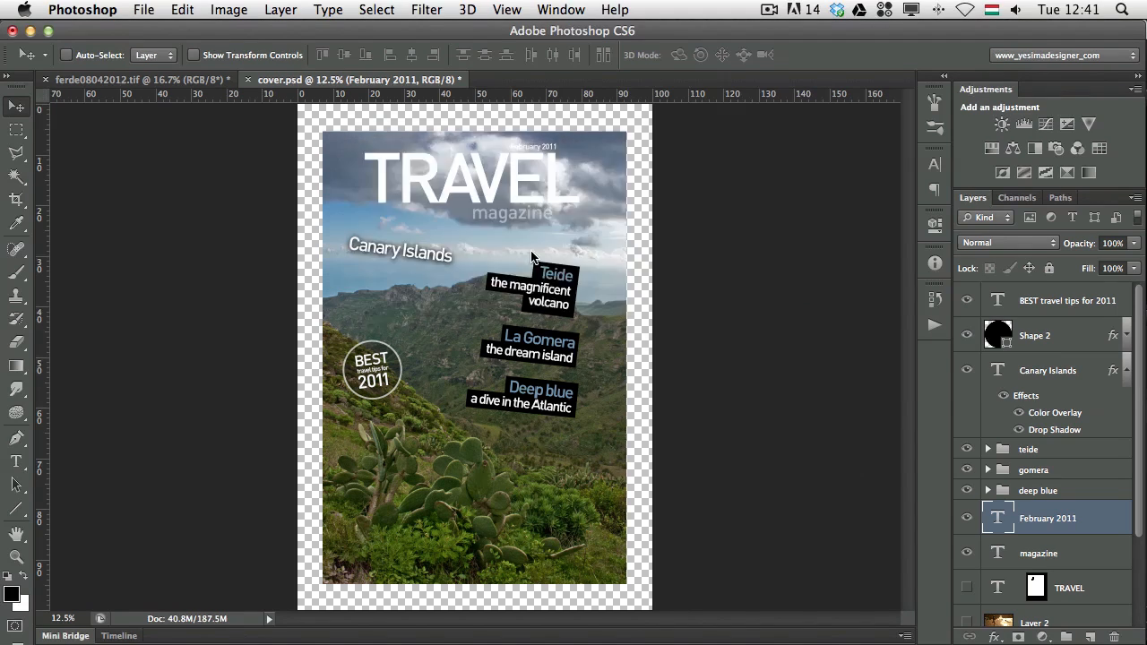
click(126, 79)
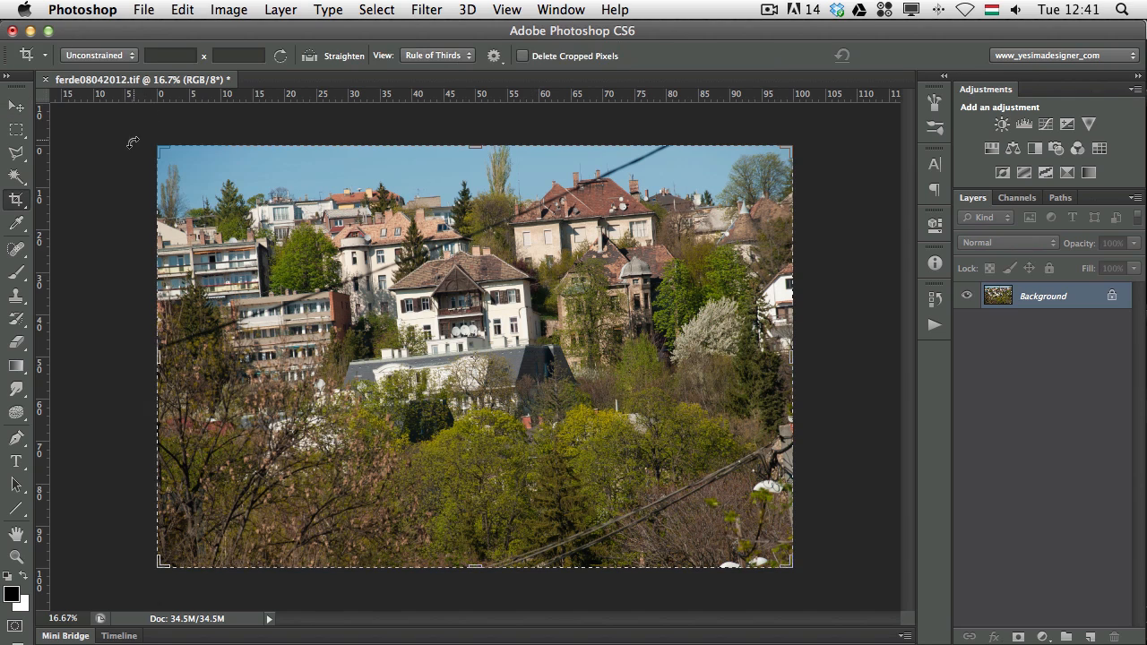
mouse_move(567, 183)
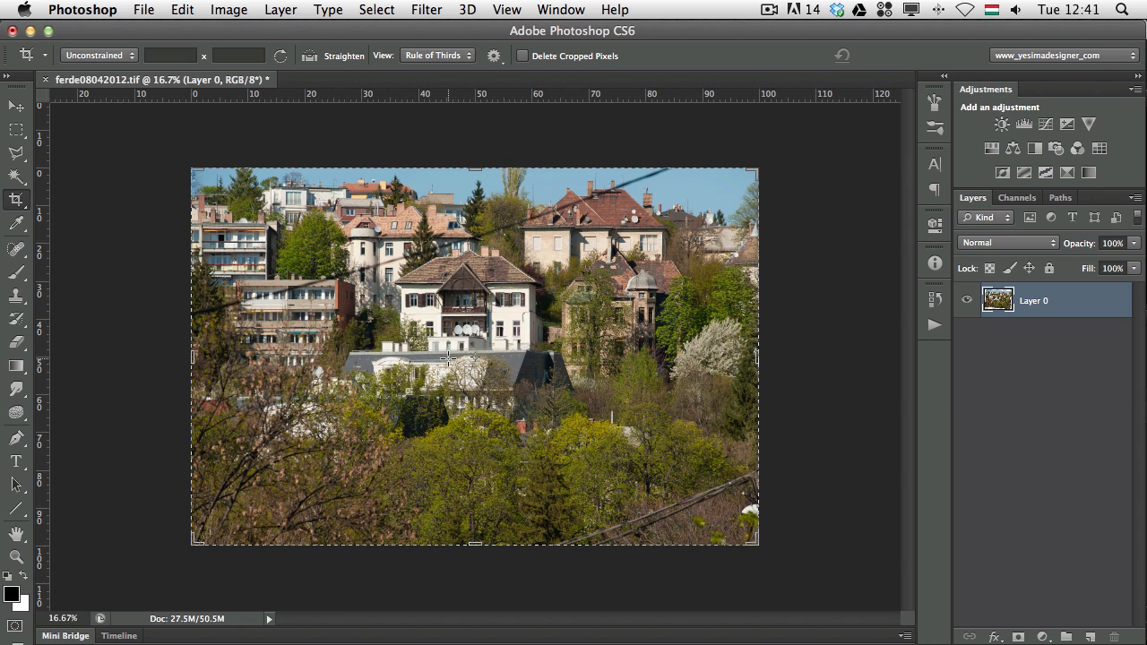
mouse_move(312, 140)
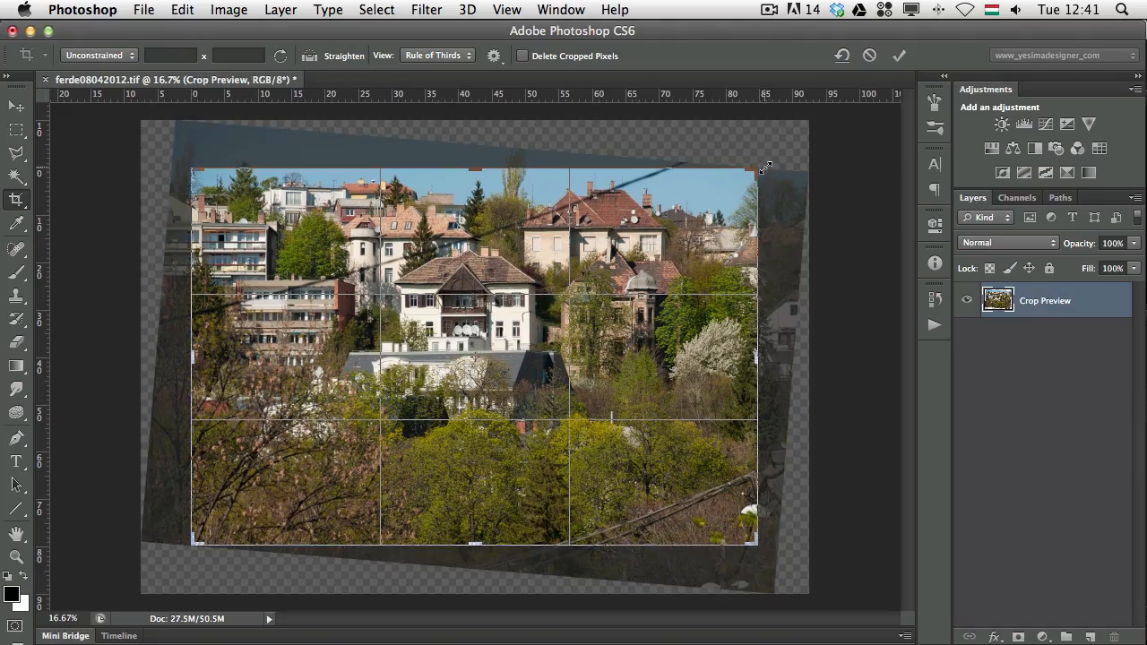
Trial-rotate the houses photo through steep angles both ways and settle it nearly level.
drag(767, 169, 760, 154)
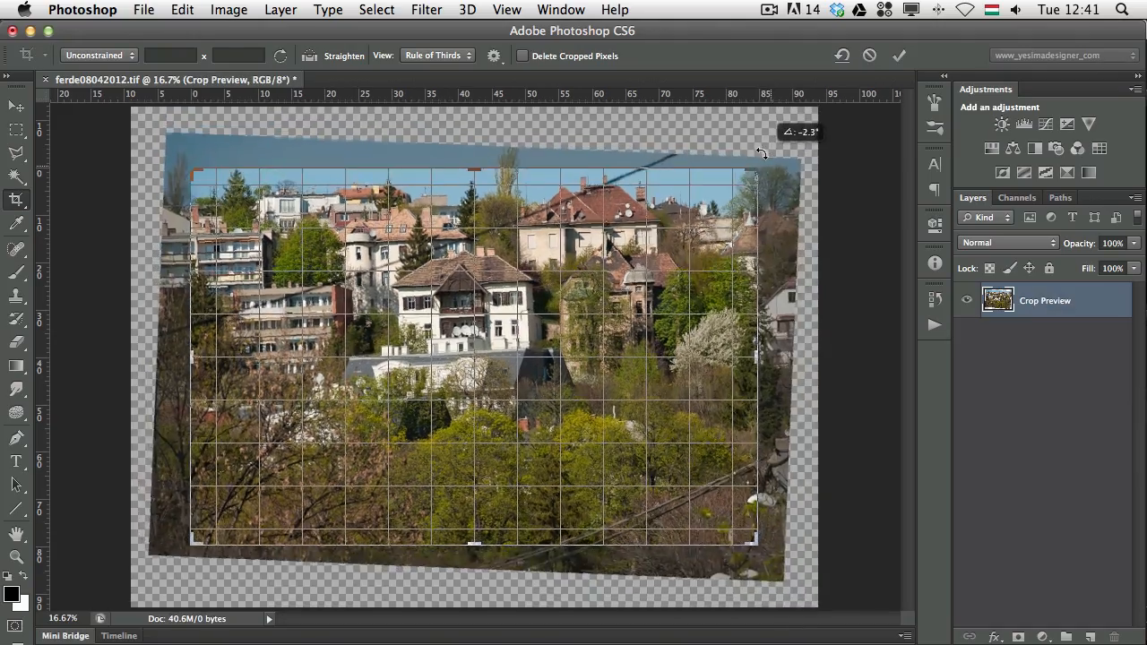
drag(761, 154, 773, 260)
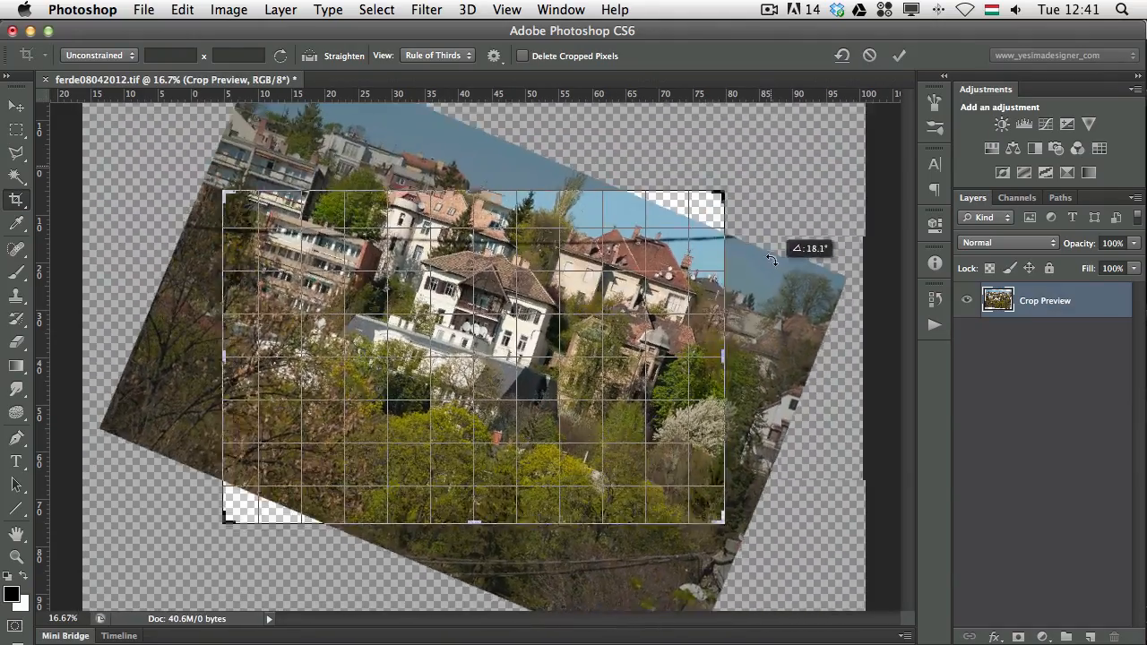
drag(770, 260, 700, 147)
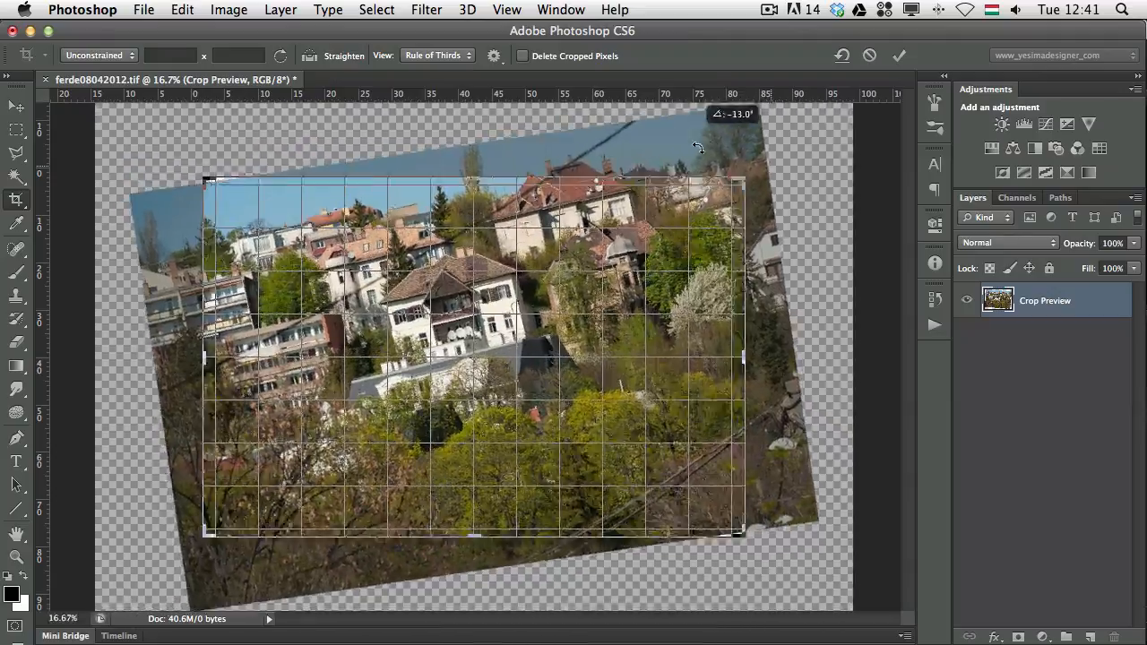
drag(698, 147, 733, 270)
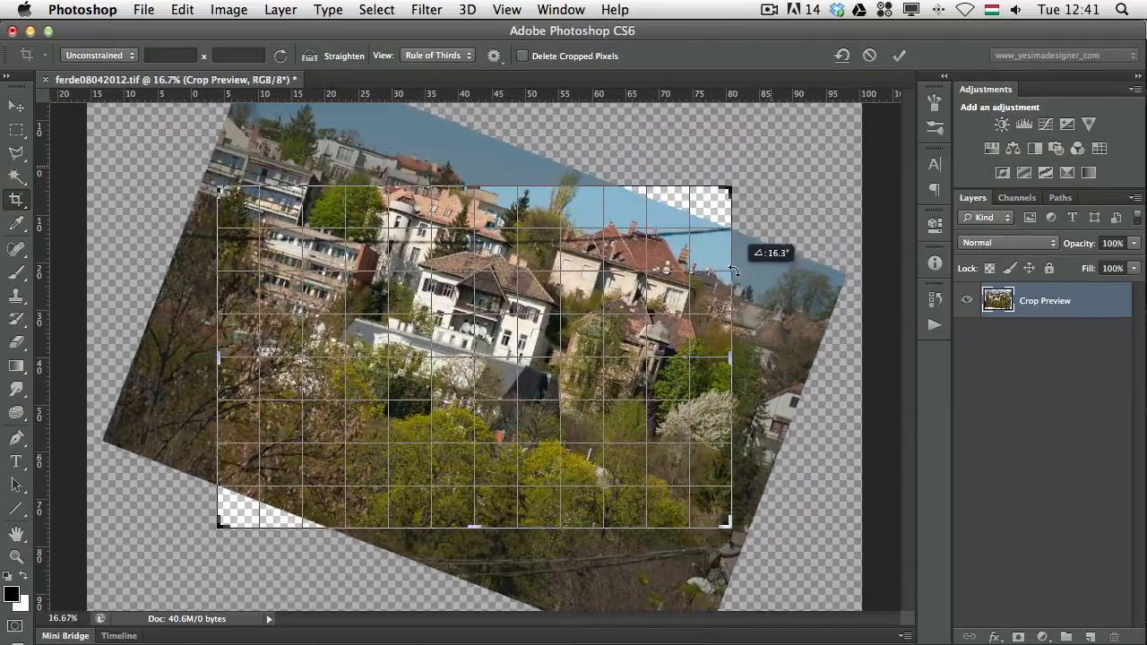
drag(733, 271, 726, 193)
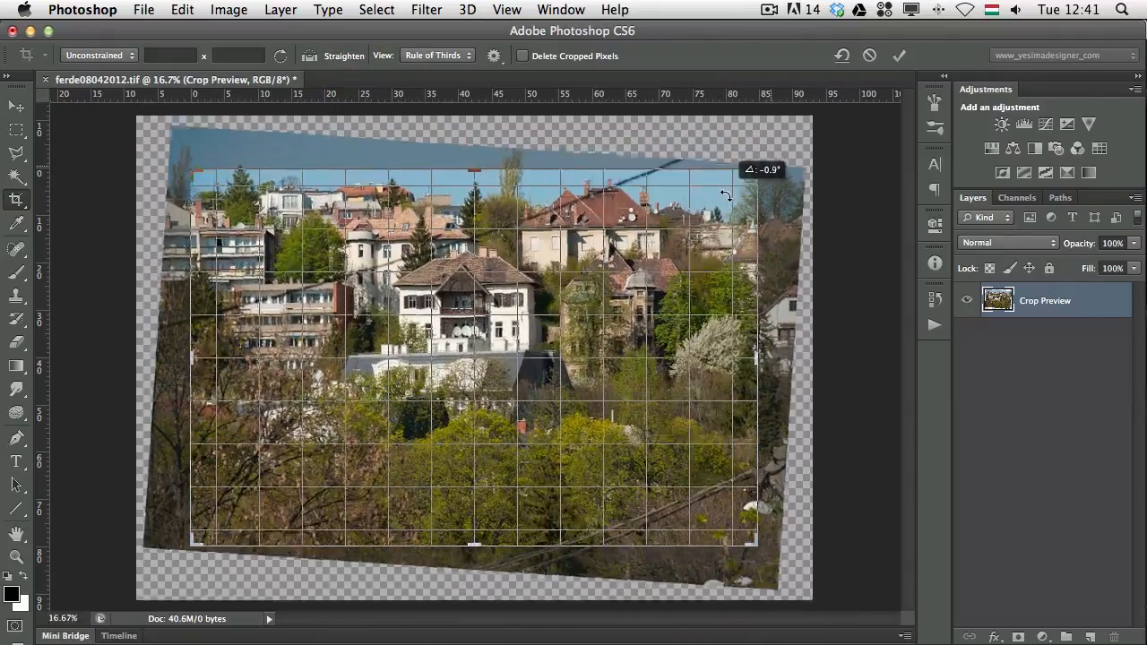
drag(726, 194, 727, 190)
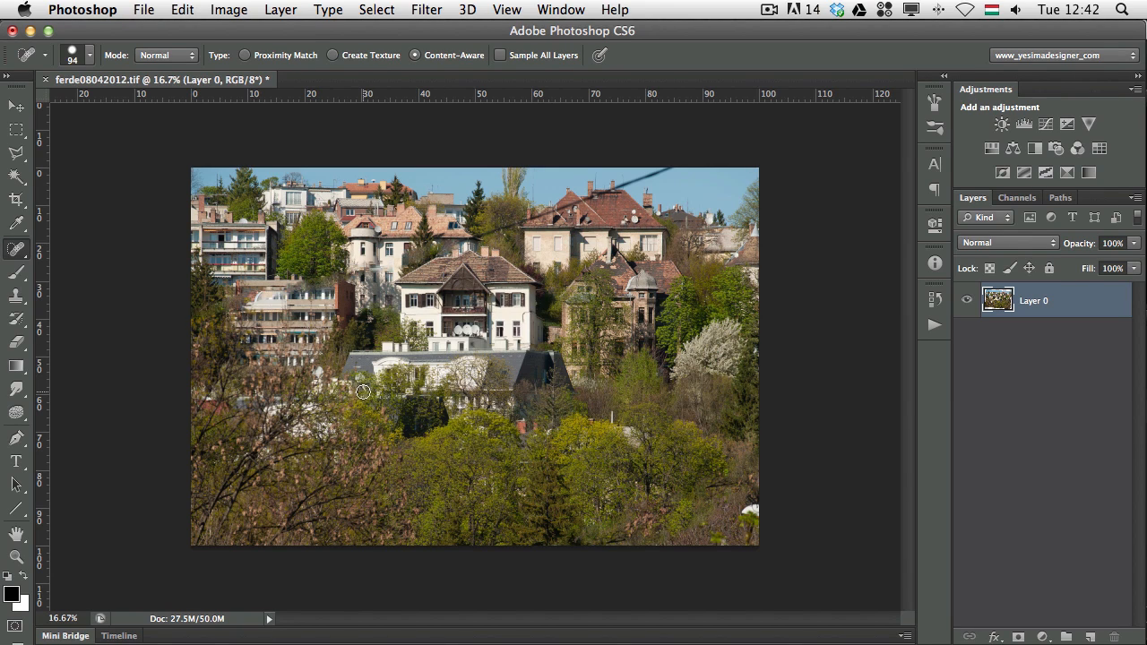
mouse_move(416, 334)
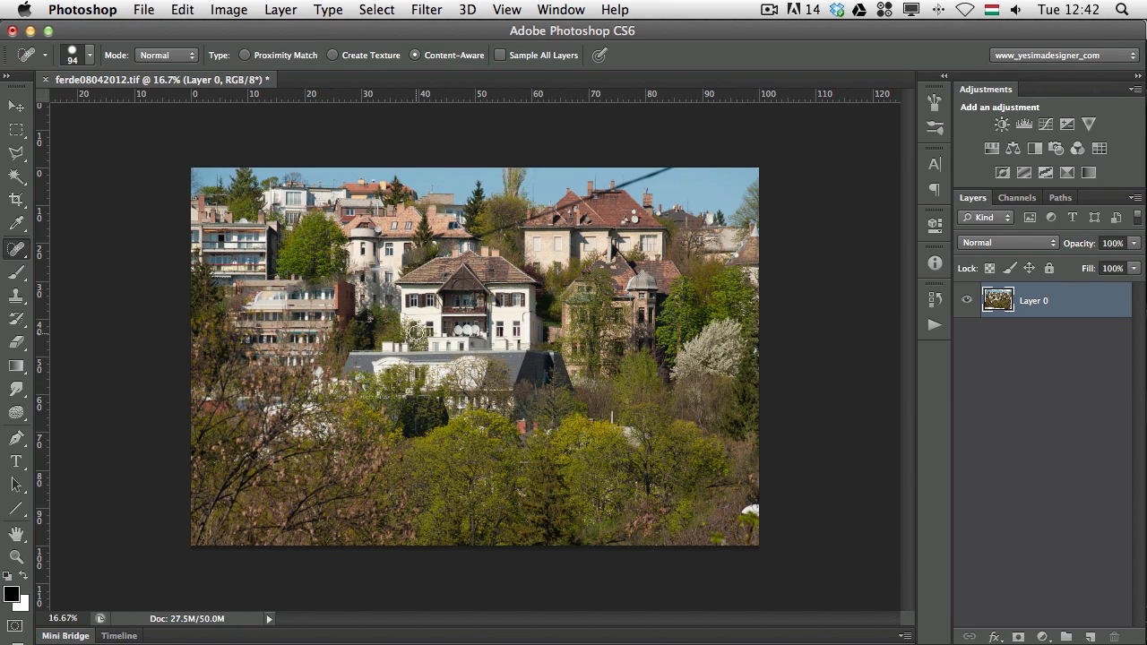
mouse_move(381, 326)
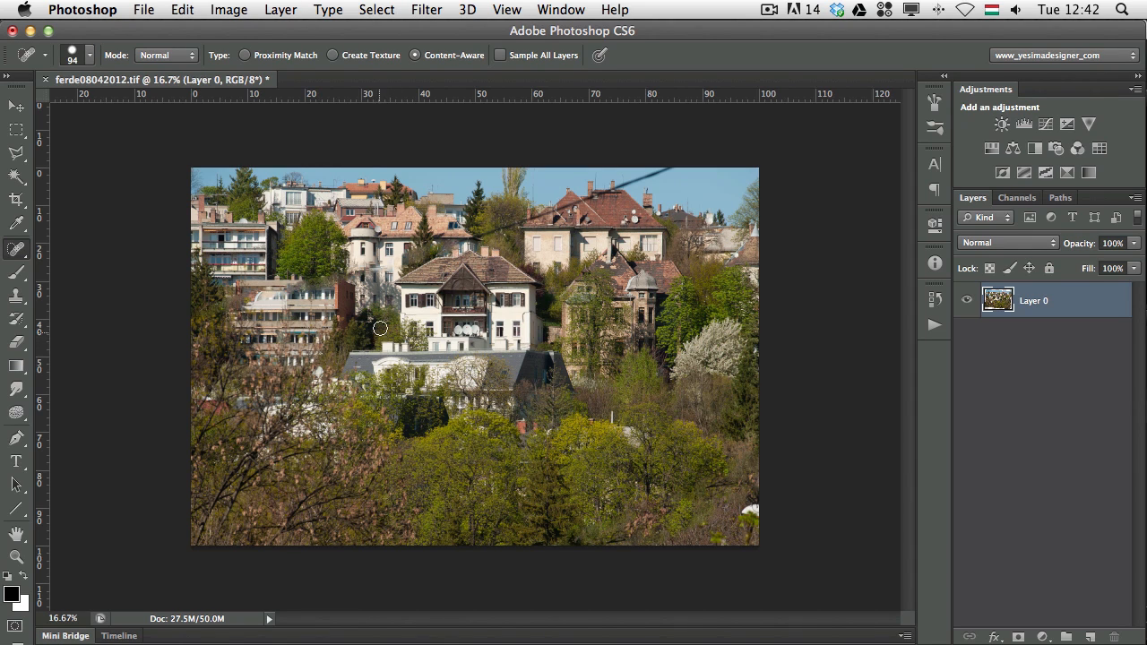
mouse_move(498, 487)
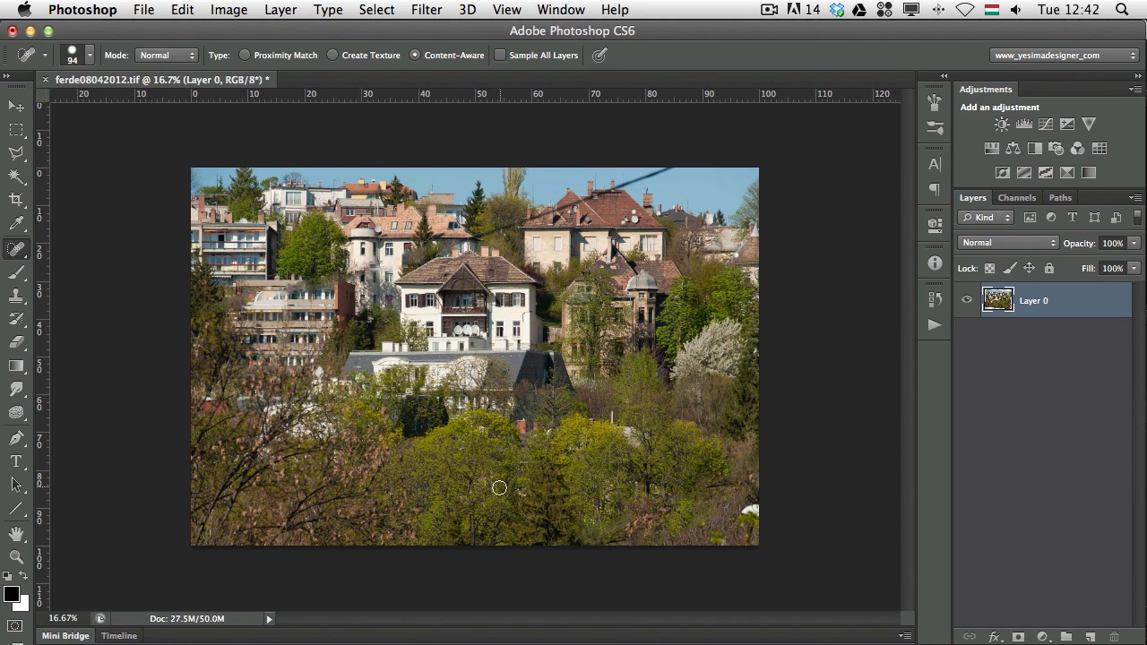
mouse_move(484, 489)
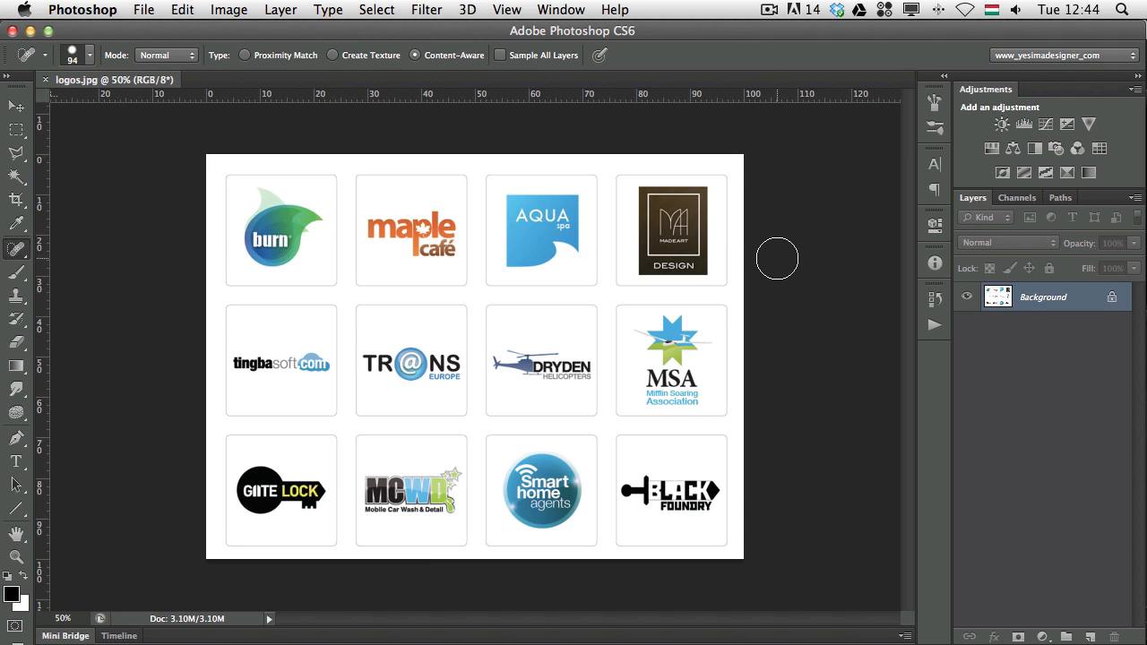
mouse_move(147, 11)
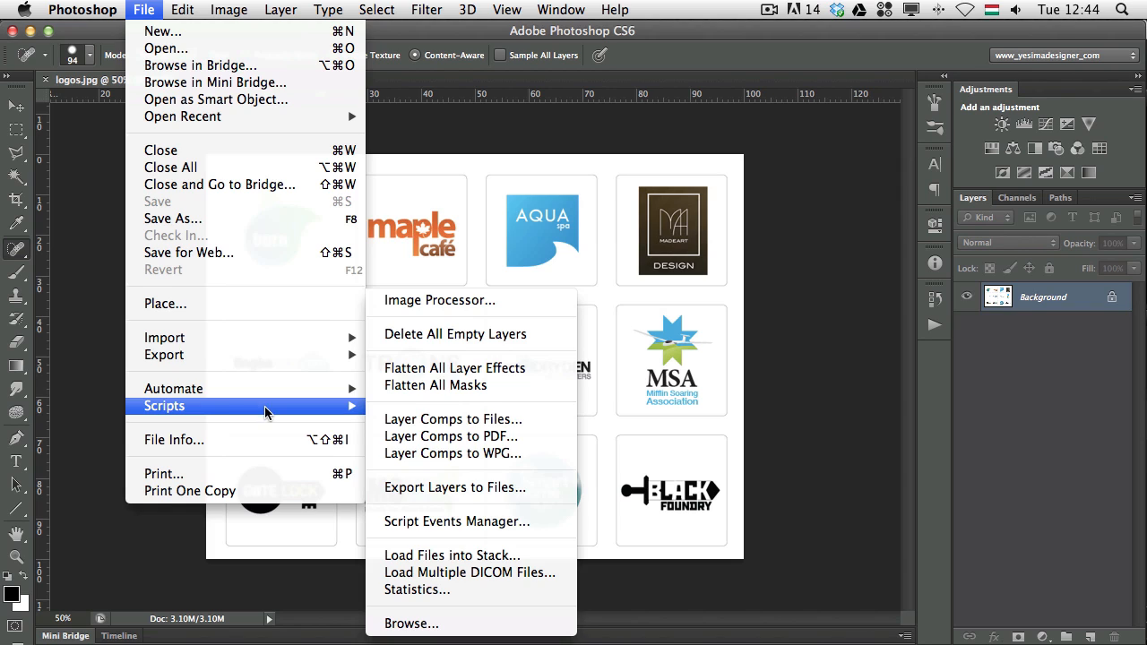
mouse_move(173, 389)
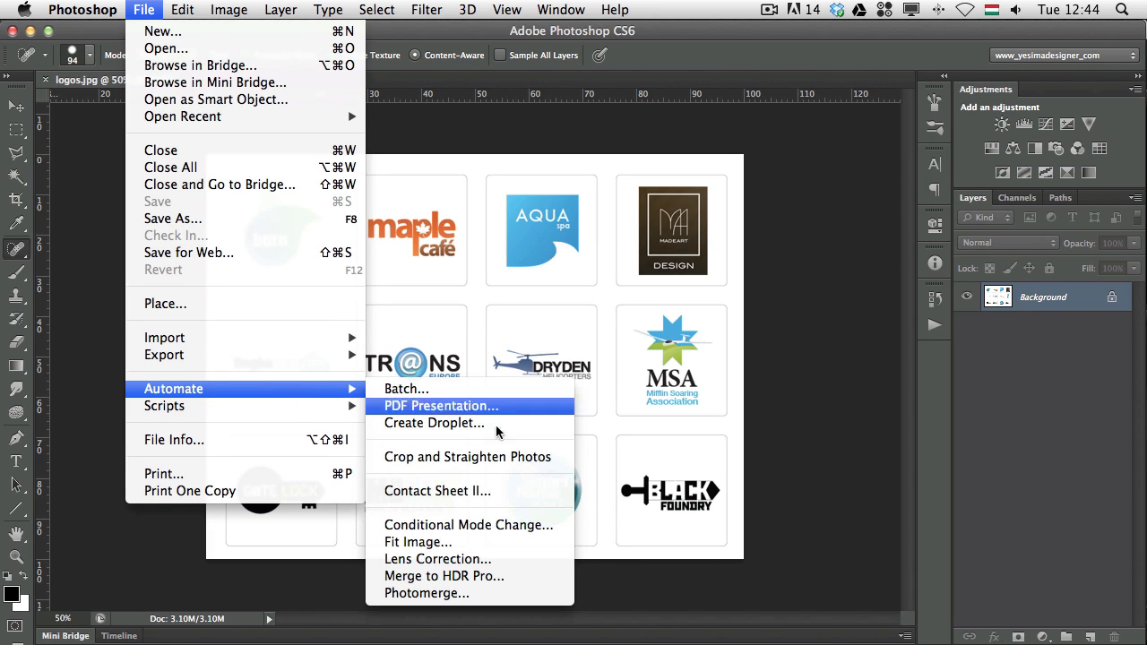
mouse_move(522, 463)
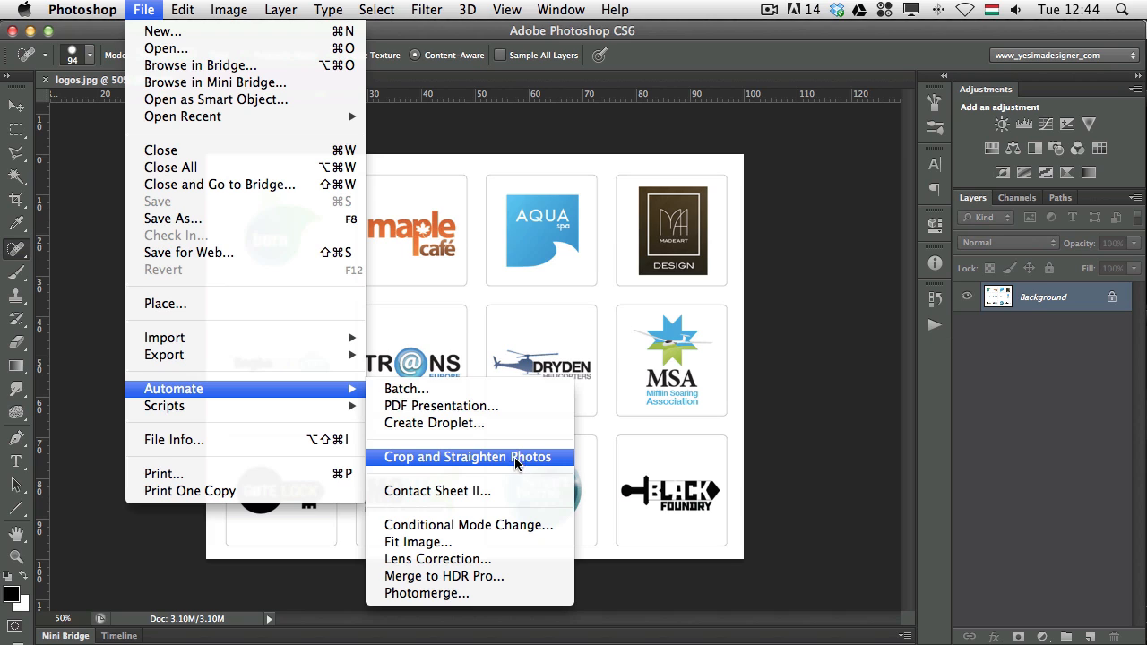
mouse_move(473, 466)
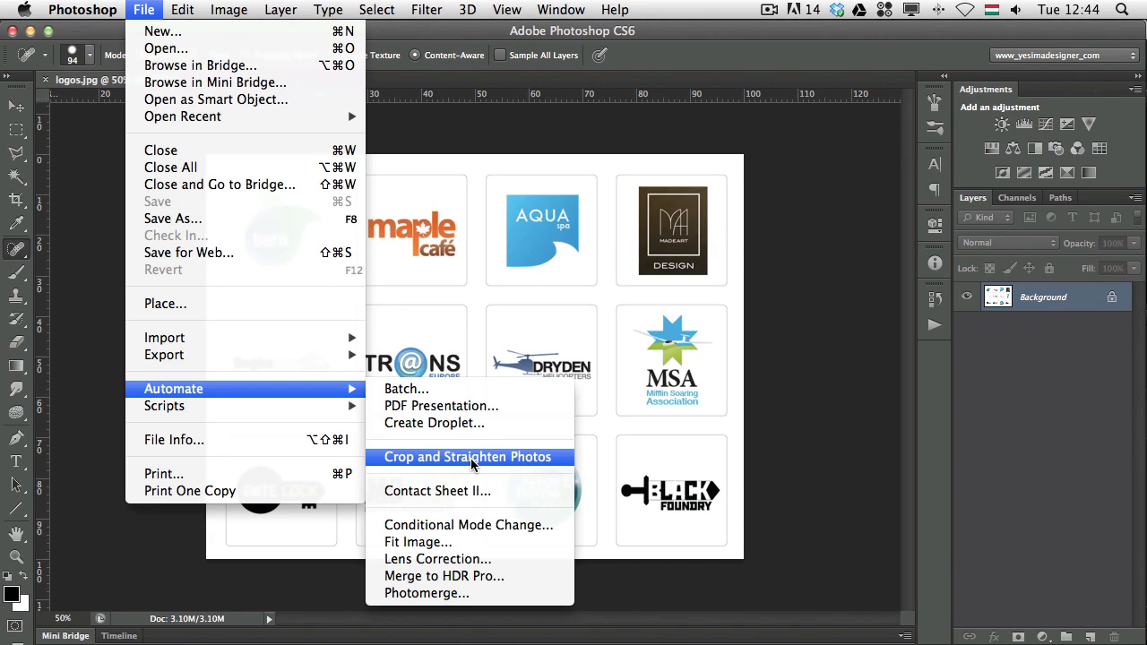
Run Crop and Straighten Photos to split the logo sheet into separate images.
click(470, 457)
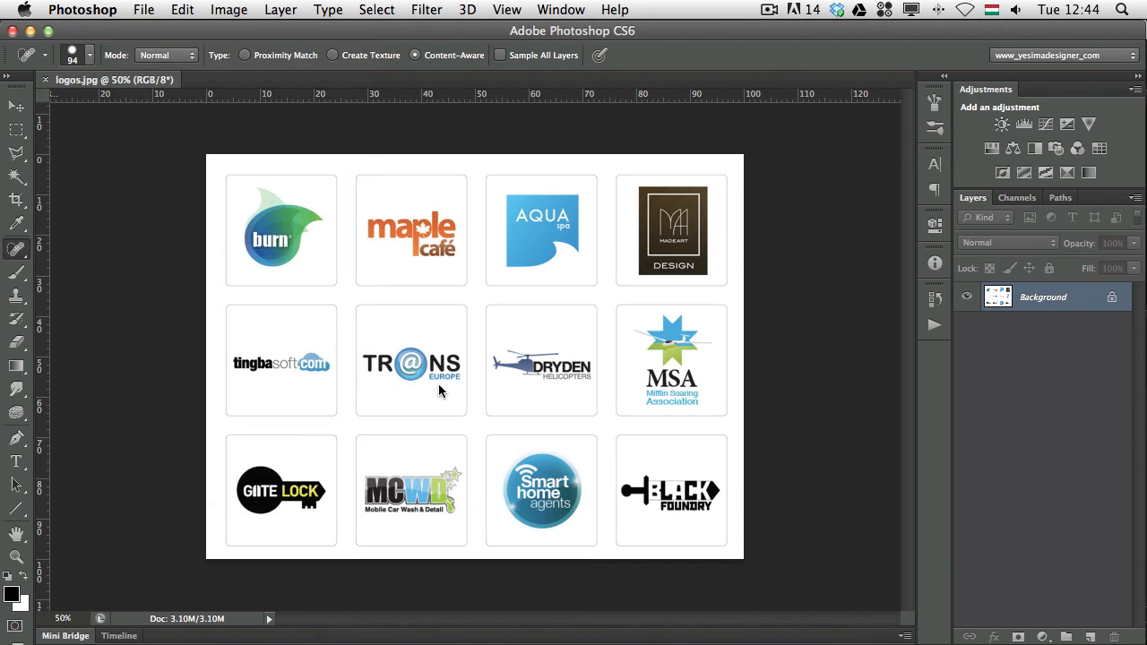